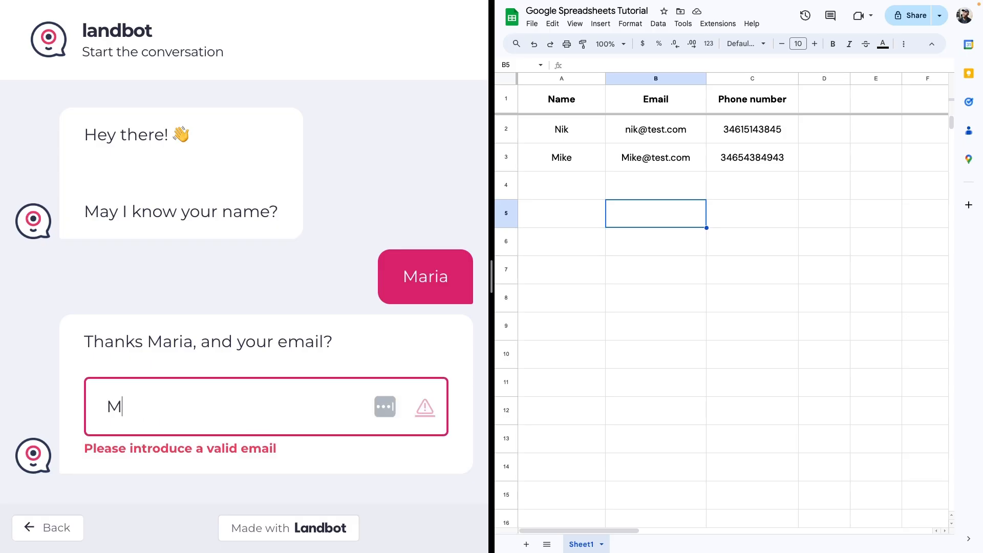
type("aria@test.com")
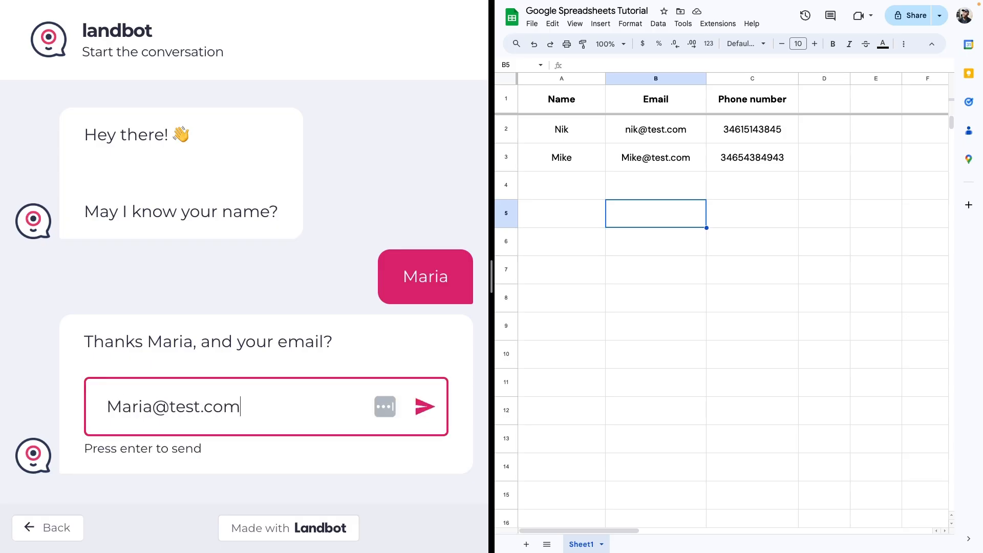
key("Enter")
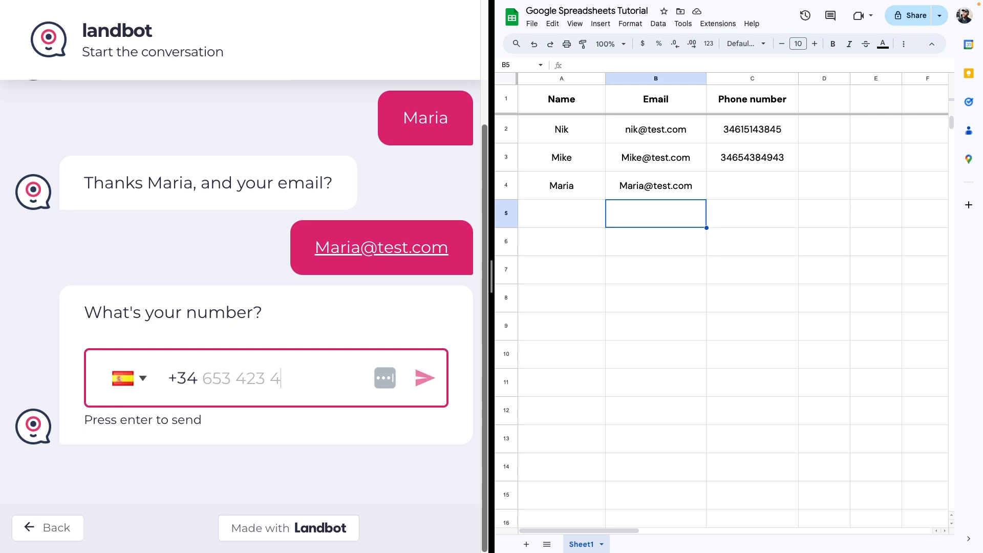
left_click(424, 377)
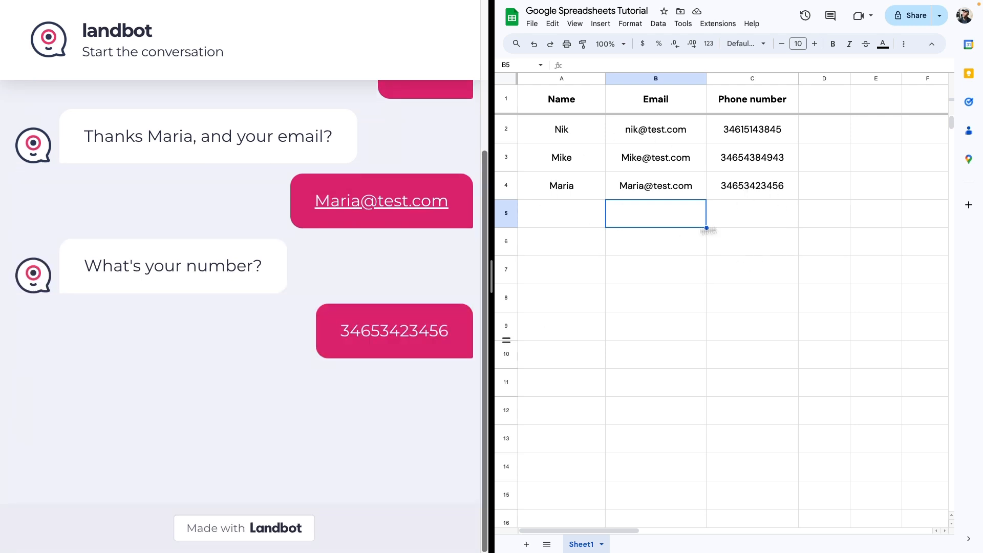
left_click(95, 11)
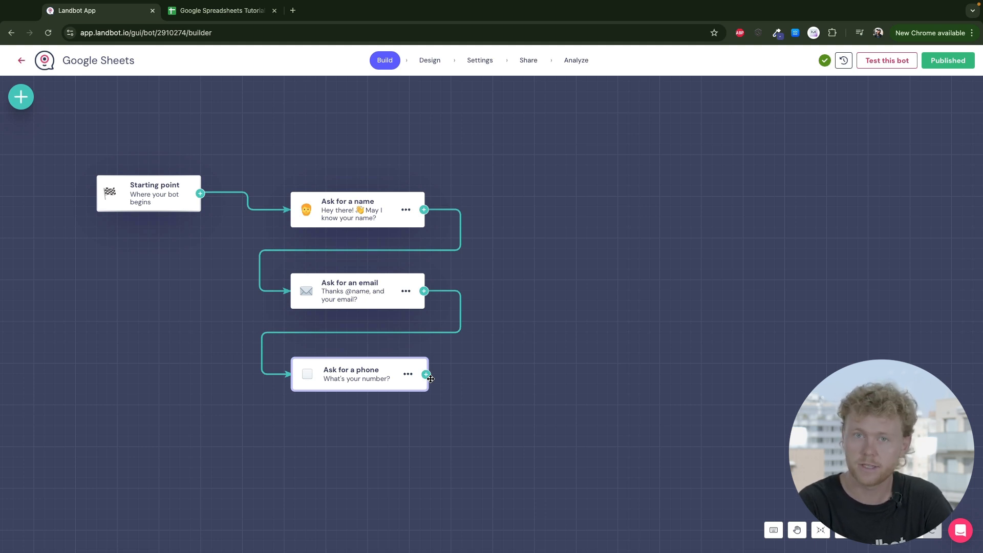
Step: Add a Google Sheets block from the phone question's output via the block search
left_click(424, 374)
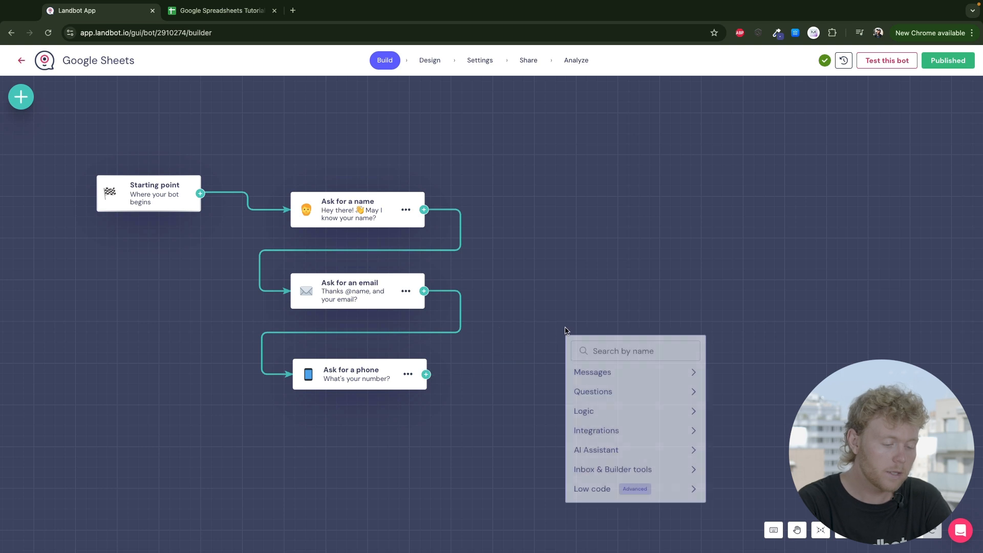
type("google")
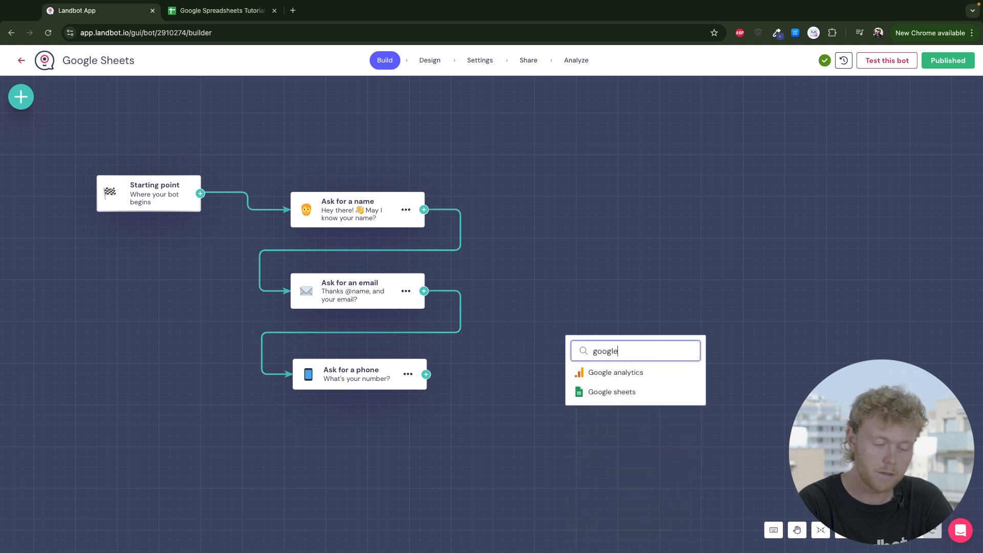
left_click(611, 391)
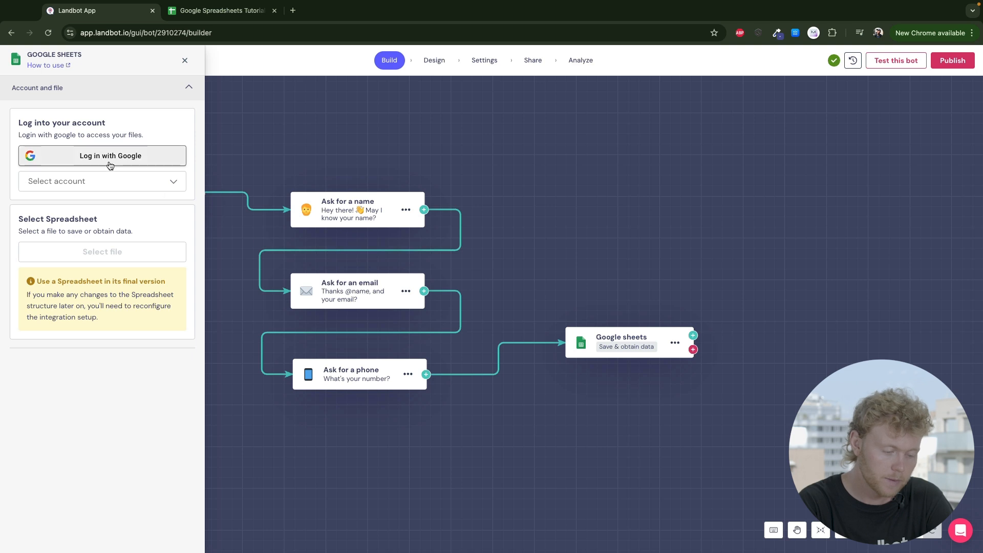
Step: Log in with Google, pick the account and grant Landbot access for the Sheets block
left_click(110, 156)
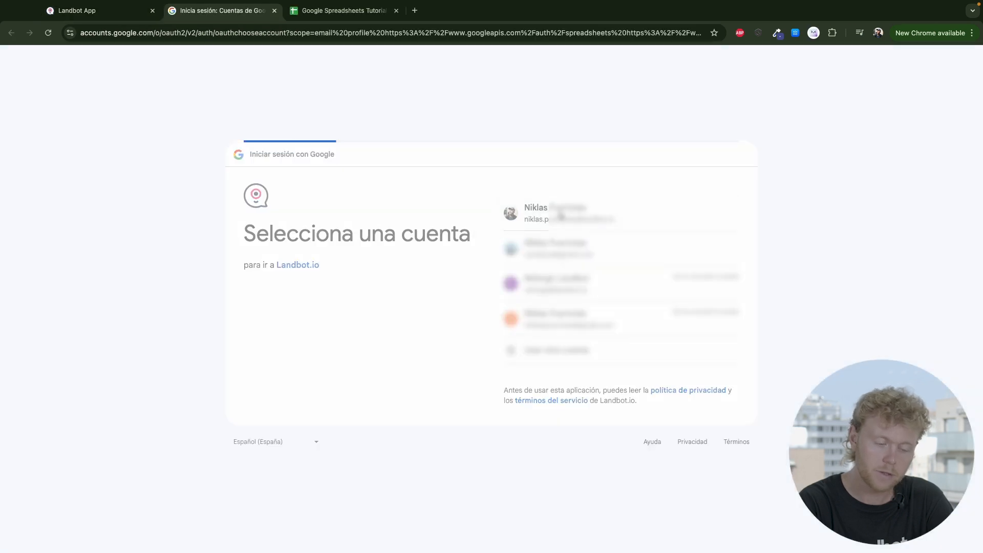
left_click(535, 213)
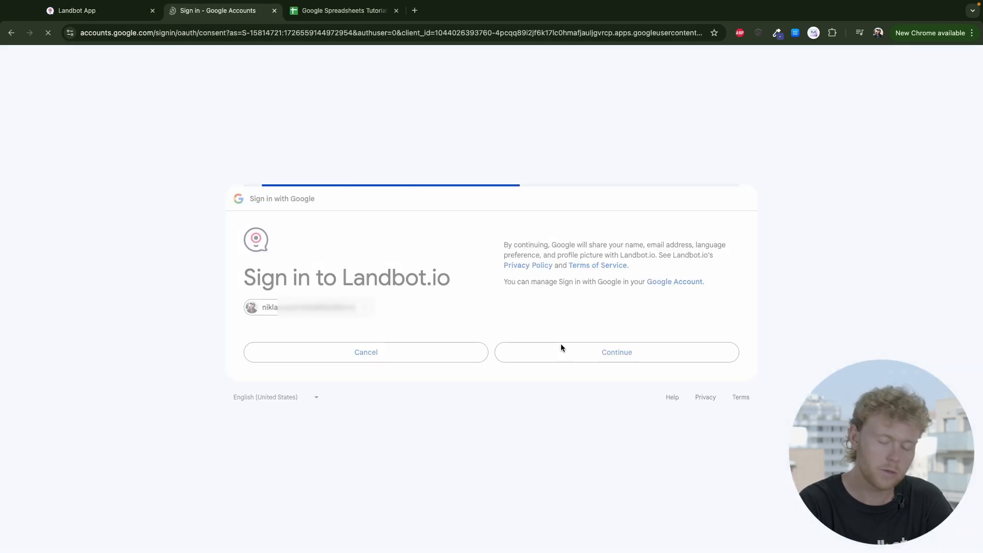
left_click(615, 351)
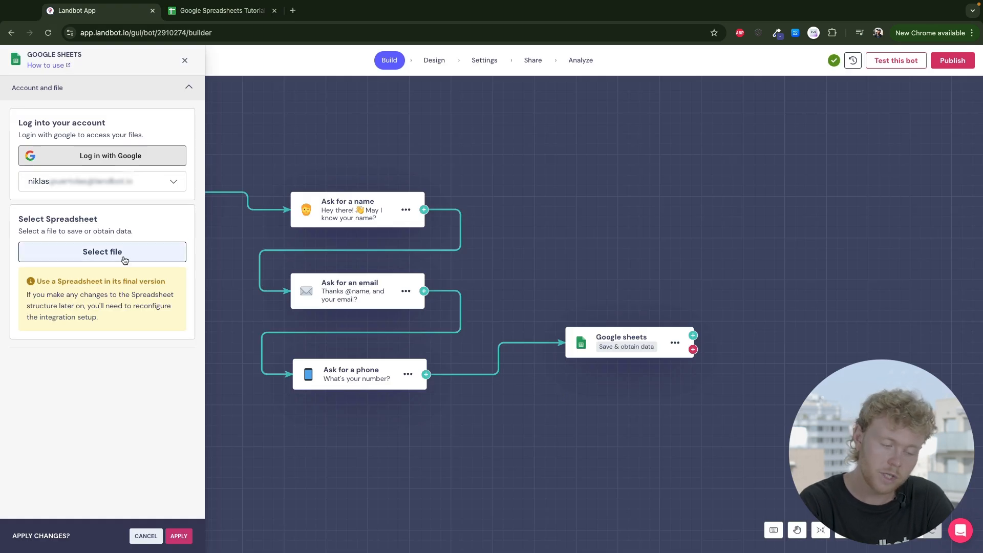
Step: Choose the Google Spreadsheets Tutorial file as the block's spreadsheet
left_click(102, 251)
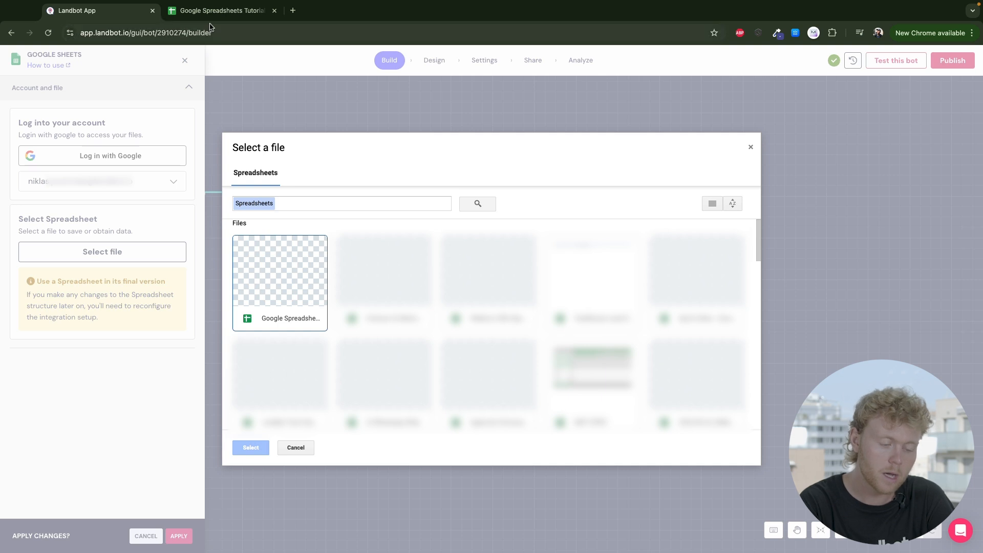
left_click(220, 11)
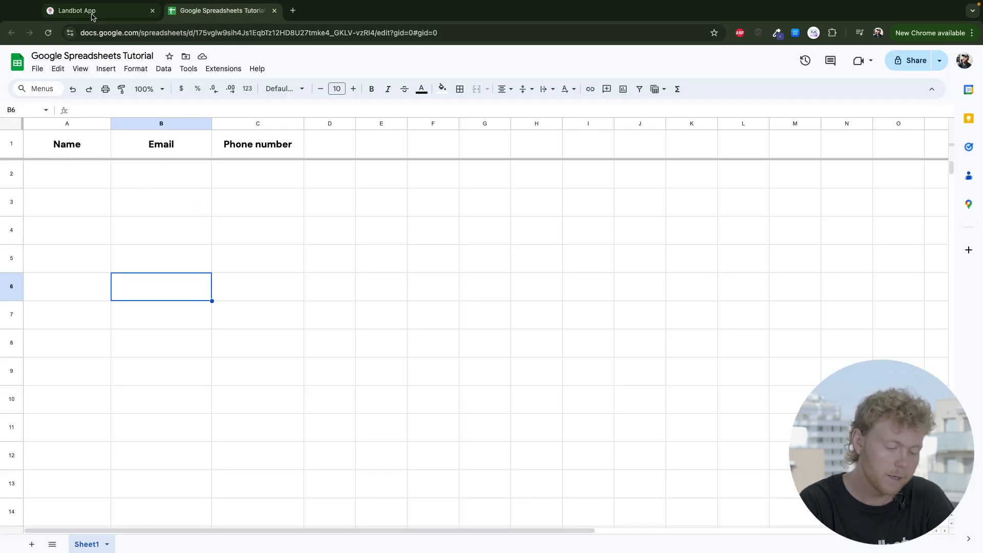
left_click(97, 11)
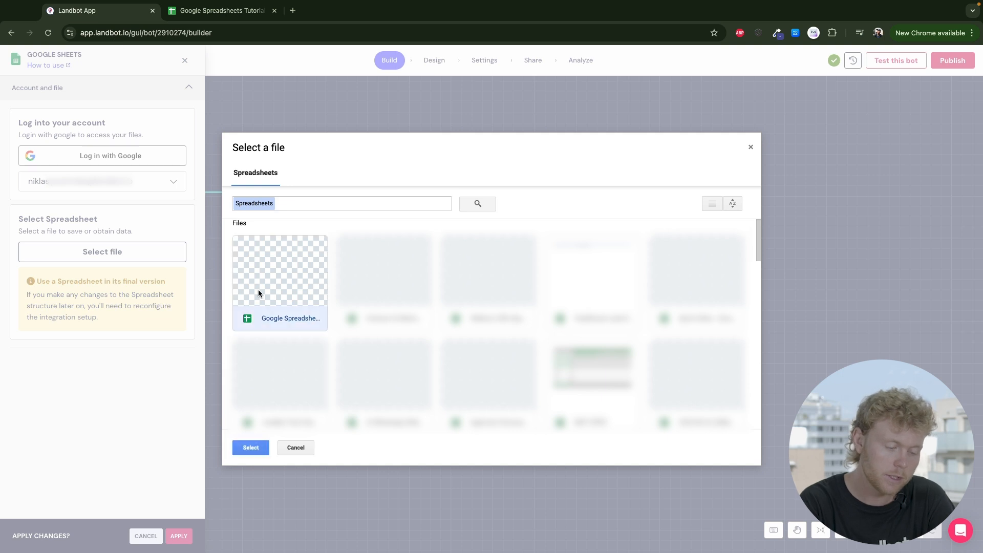
left_click(250, 447)
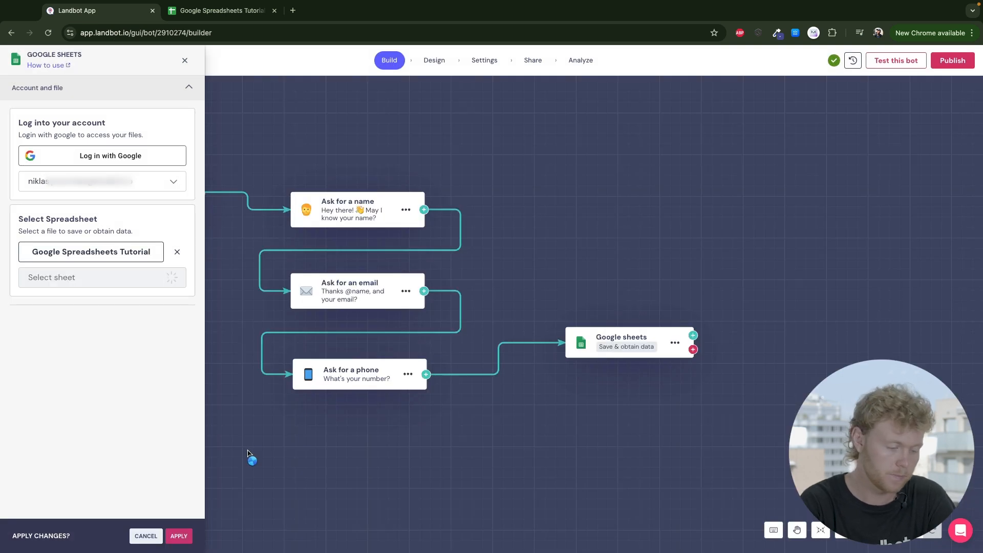
Step: Target Sheet1 and set the action to Insert a new row
left_click(97, 277)
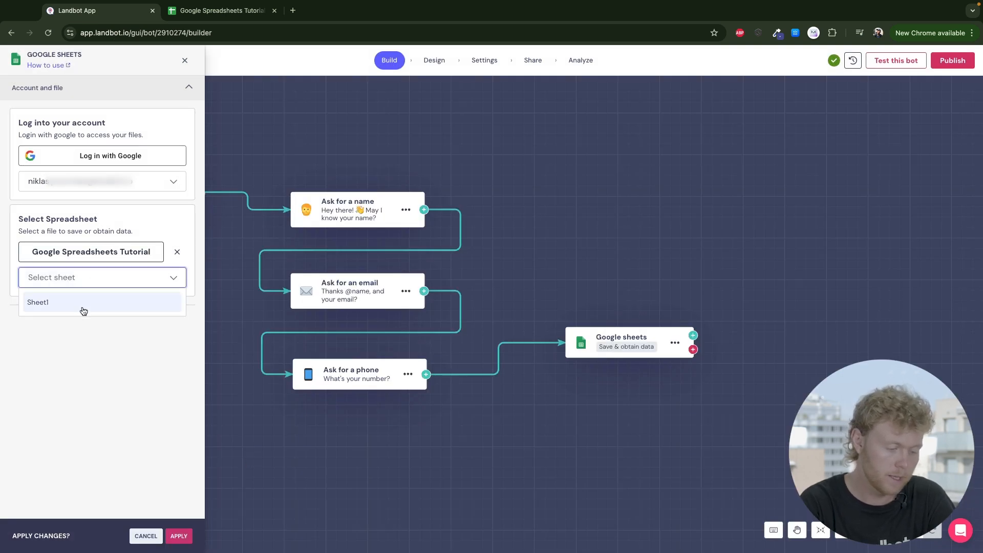
left_click(37, 301)
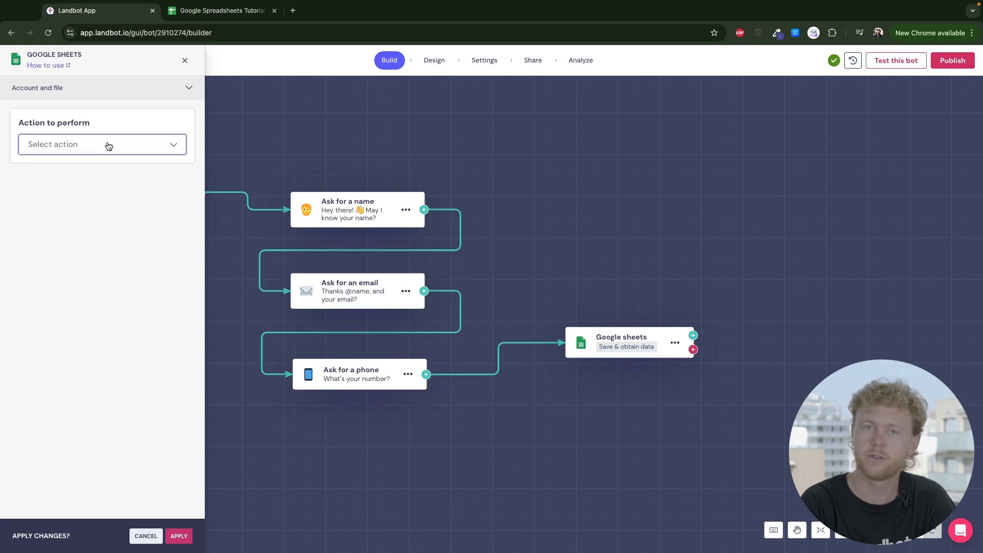
left_click(103, 145)
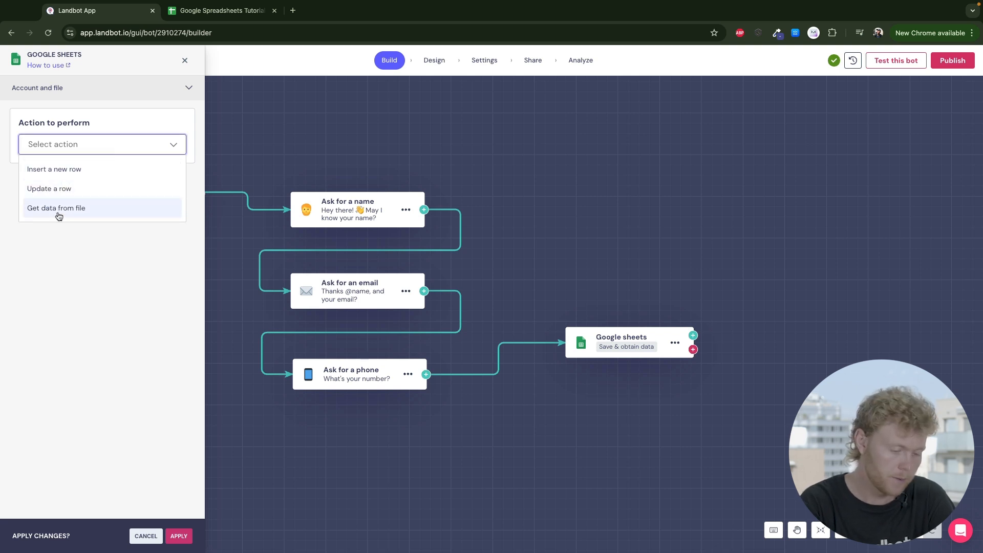
left_click(54, 168)
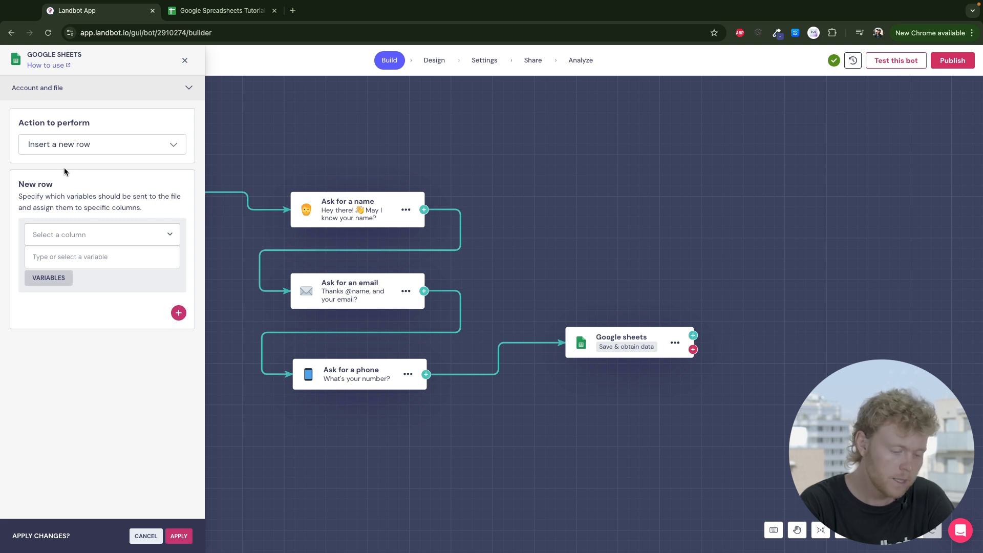
Step: Map name, email and phone variables to the Name, Email and Phone number columns and apply
left_click(101, 234)
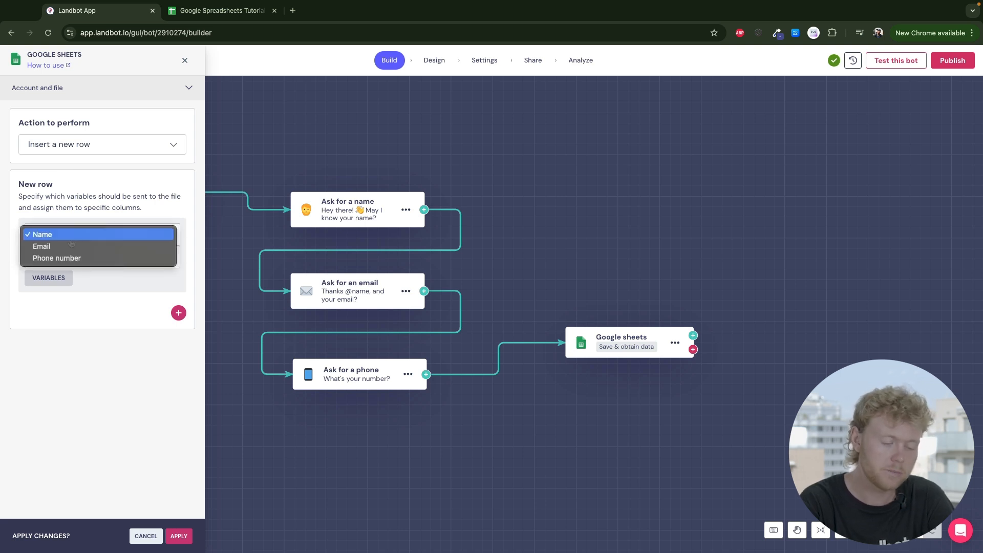
left_click(42, 234)
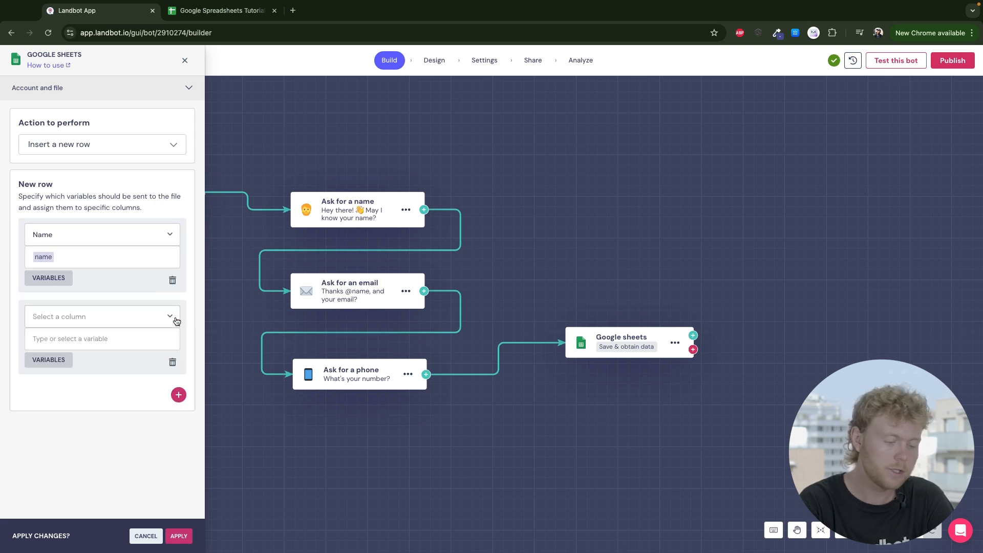
left_click(101, 316)
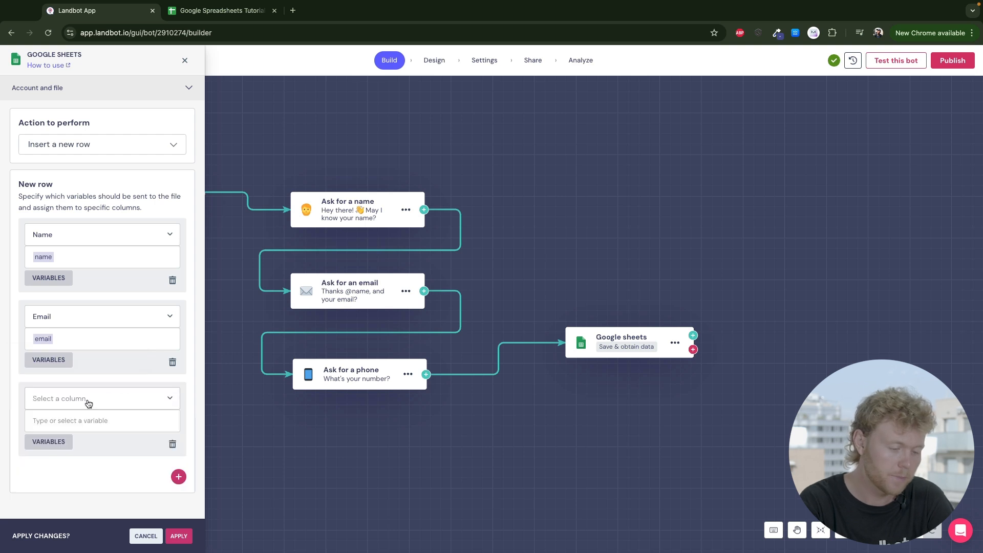
left_click(103, 398)
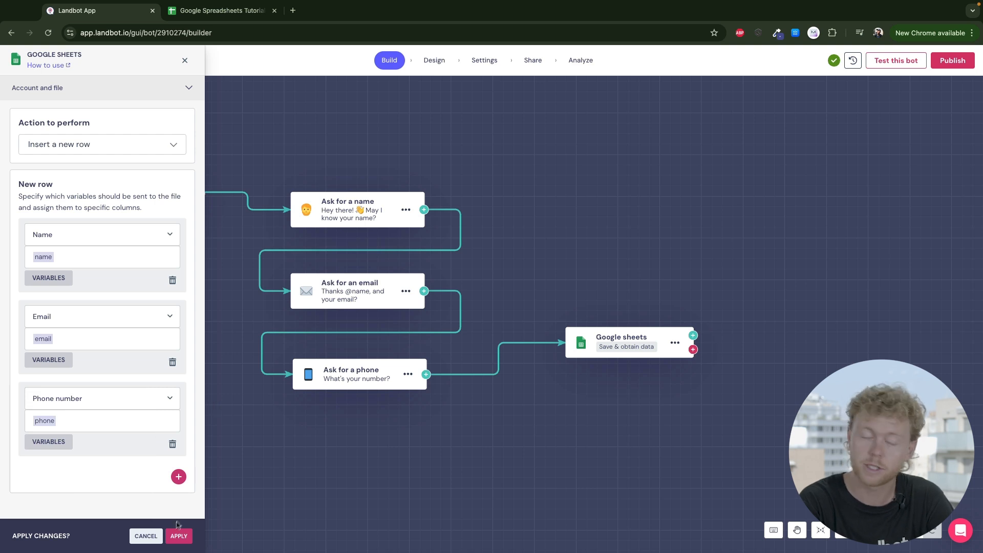
left_click(178, 536)
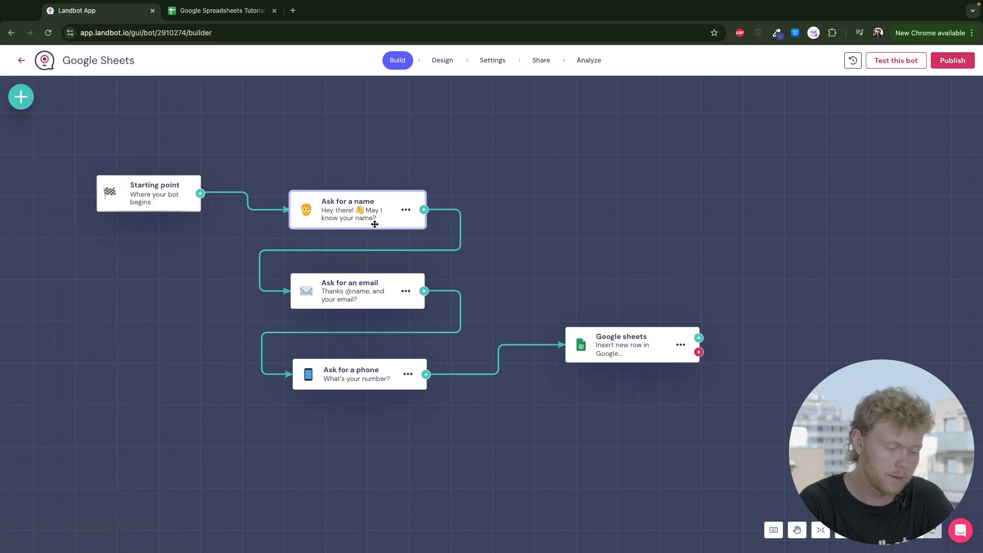
left_click(357, 209)
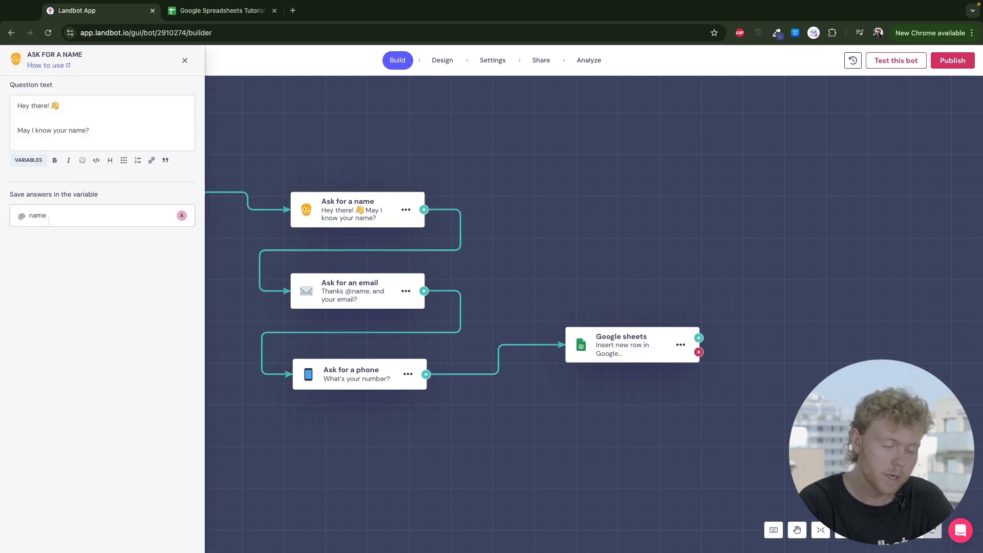
left_click(349, 290)
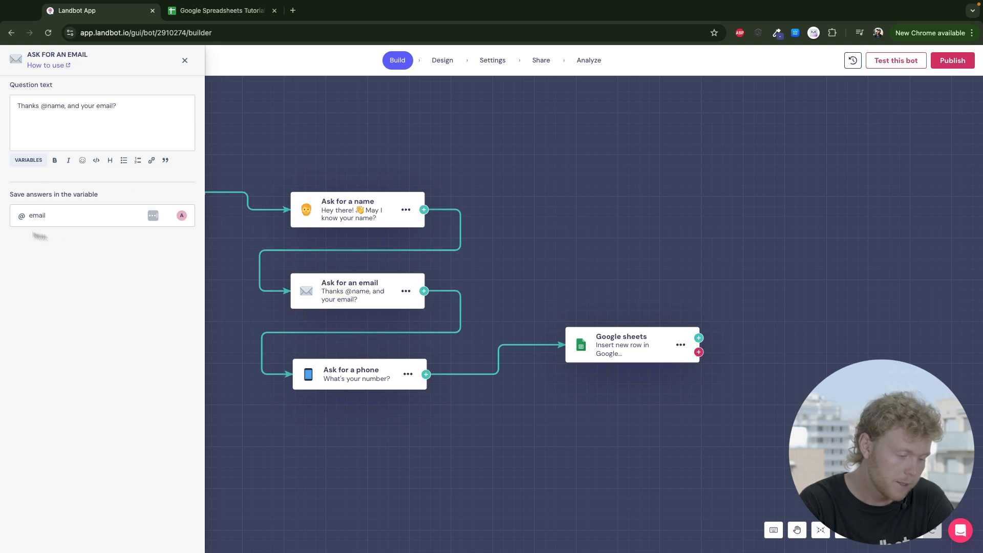
left_click(359, 374)
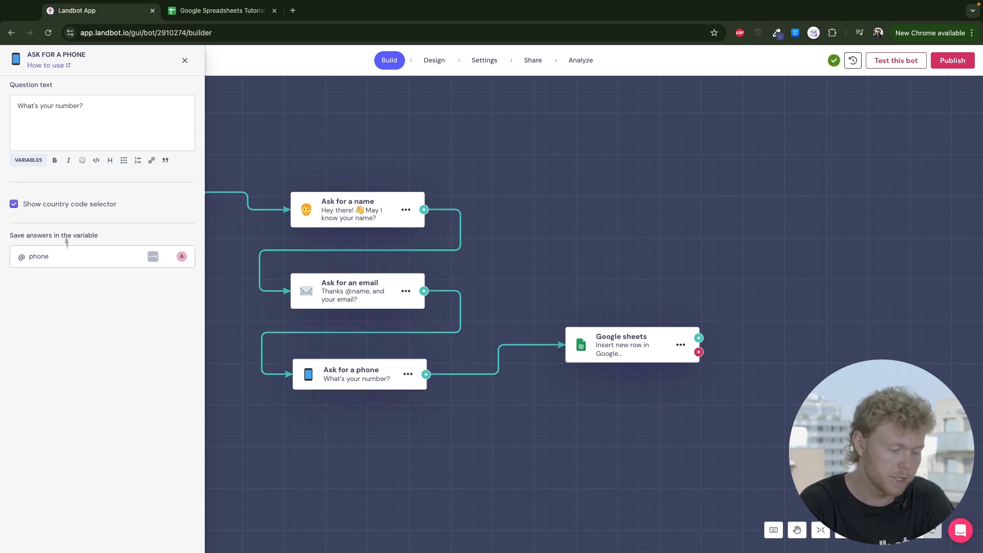
mouse_move(101, 188)
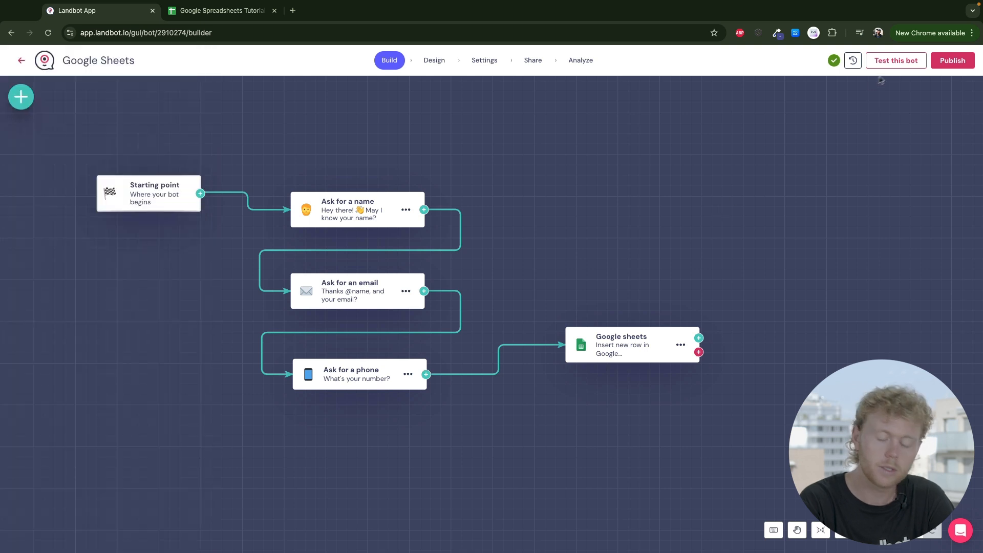
left_click(894, 60)
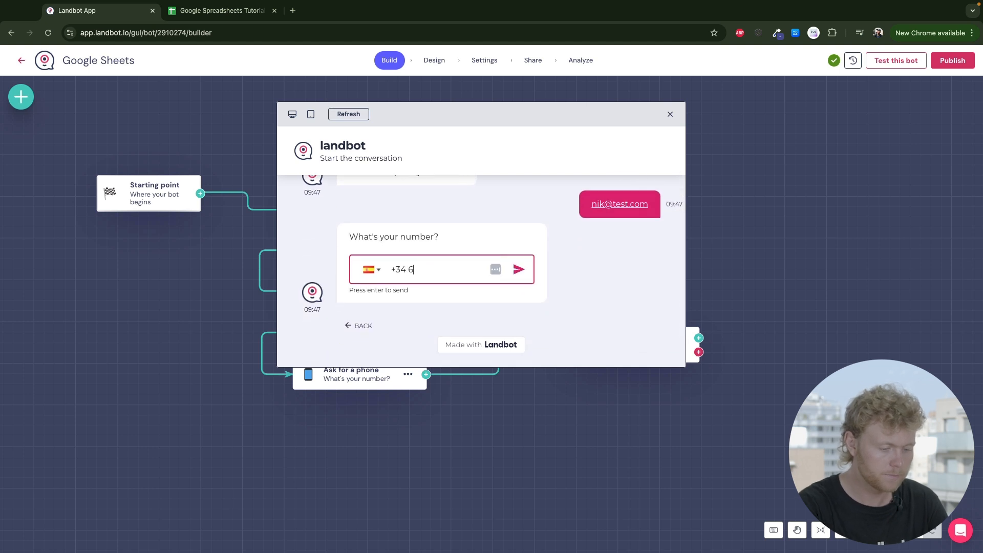
type("15 143 845")
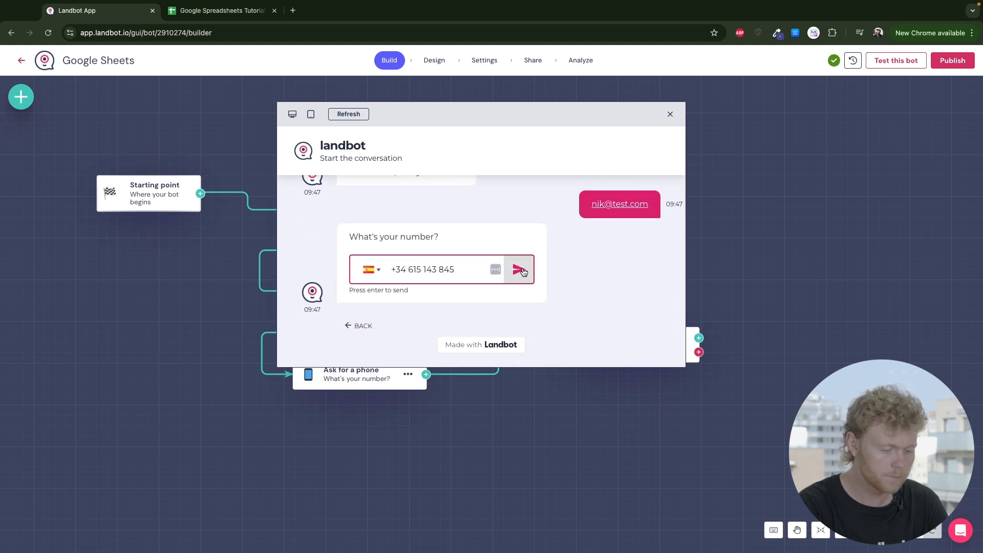
left_click(517, 269)
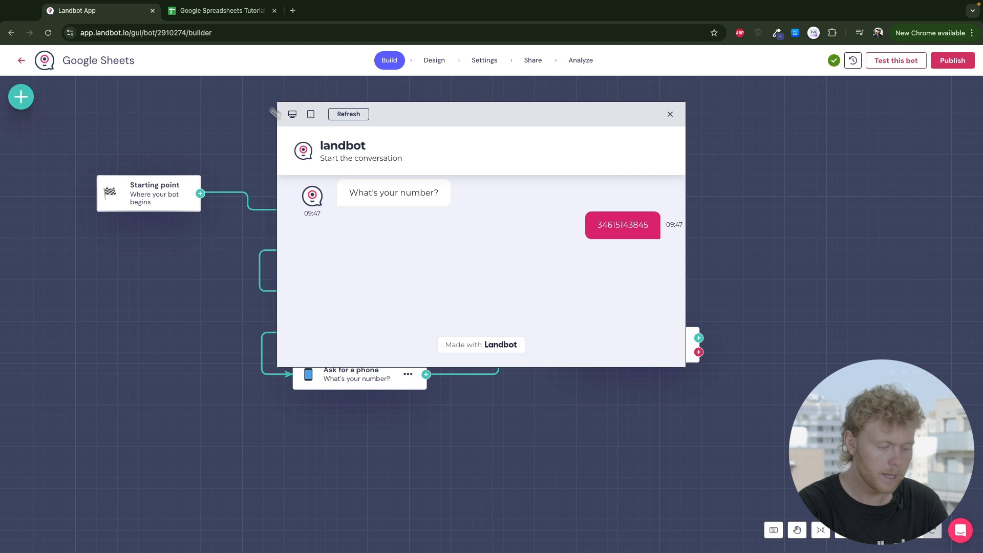
left_click(220, 11)
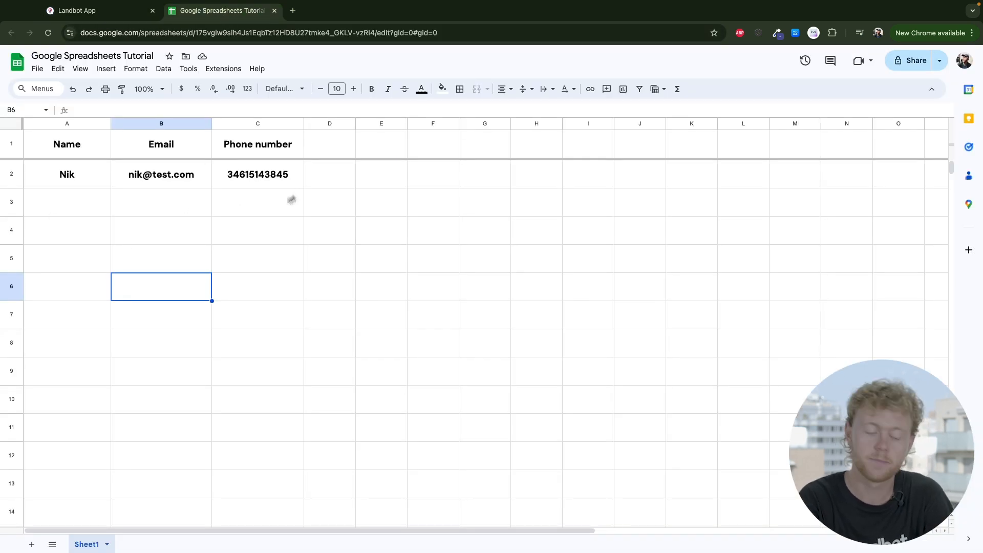
mouse_move(285, 202)
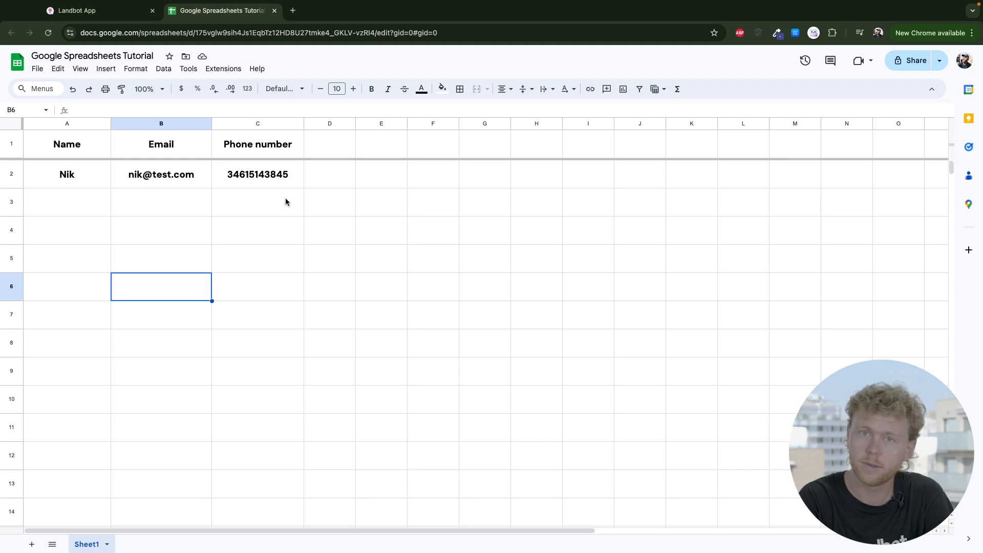
left_click(76, 10)
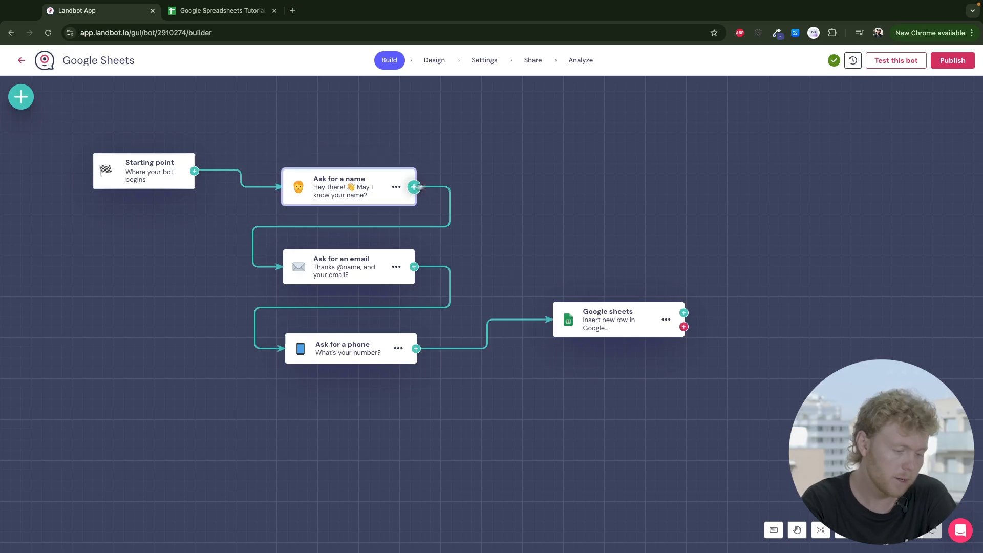
Step: Insert a Google Sheets block after the email question mapping Name and Email to a new row
type("she")
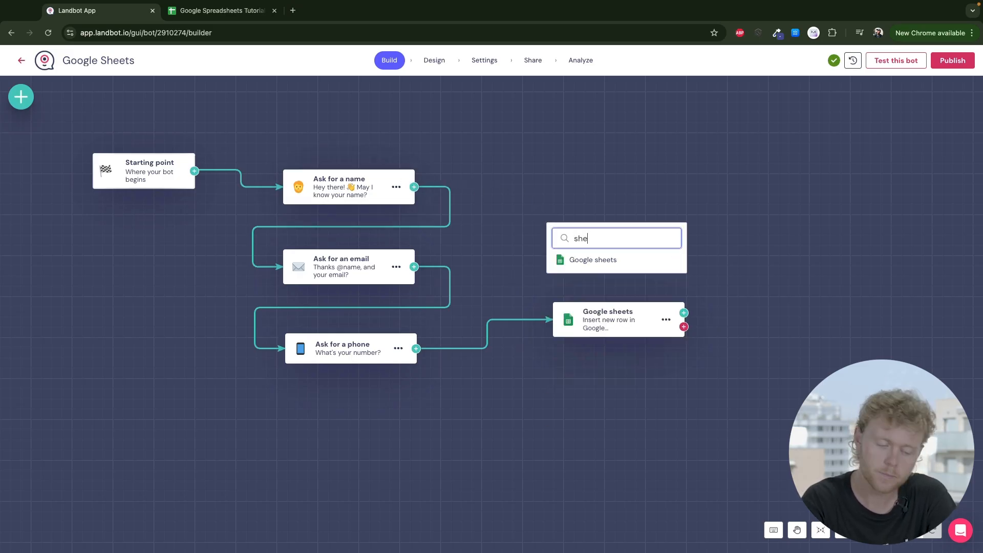
mouse_move(492, 259)
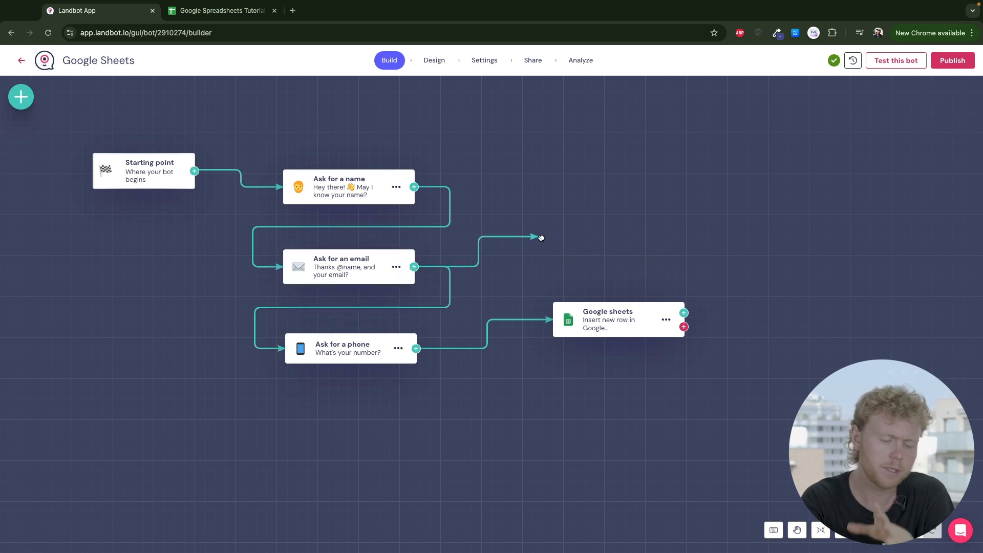
type("she")
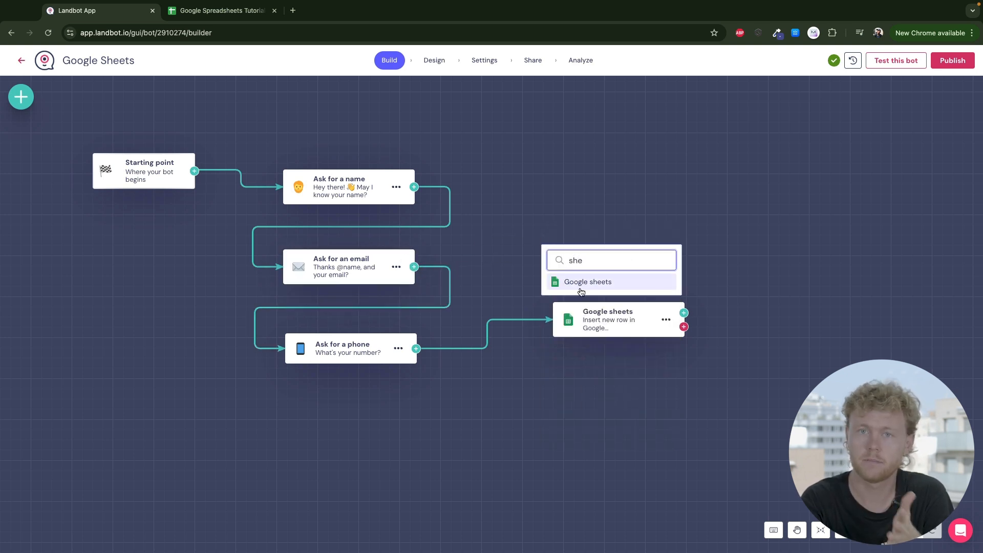
left_click(587, 282)
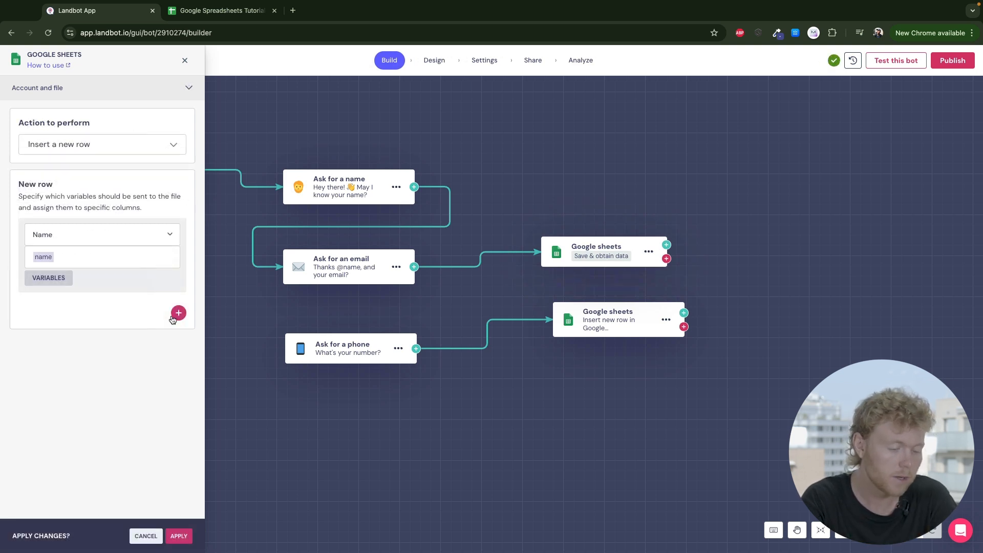
left_click(178, 312)
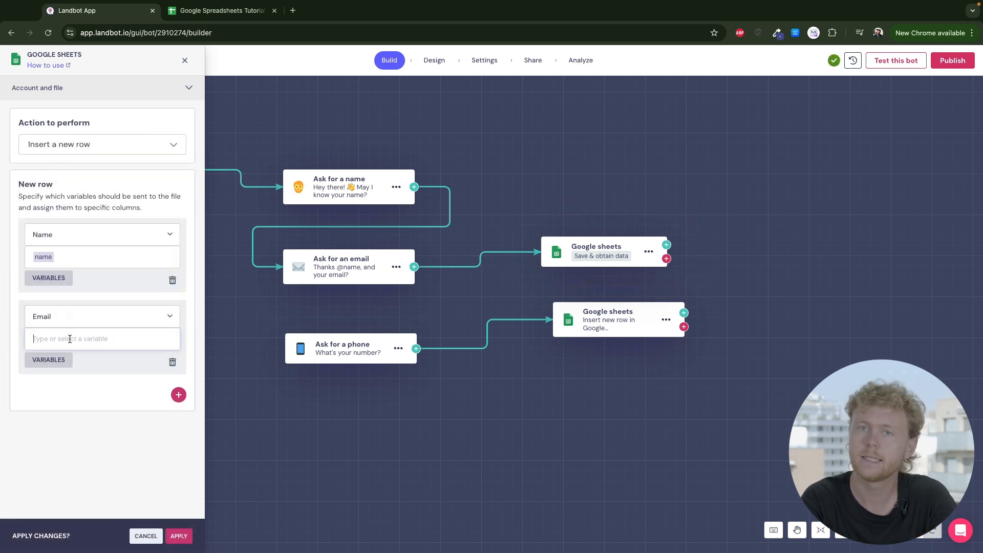
left_click(103, 338)
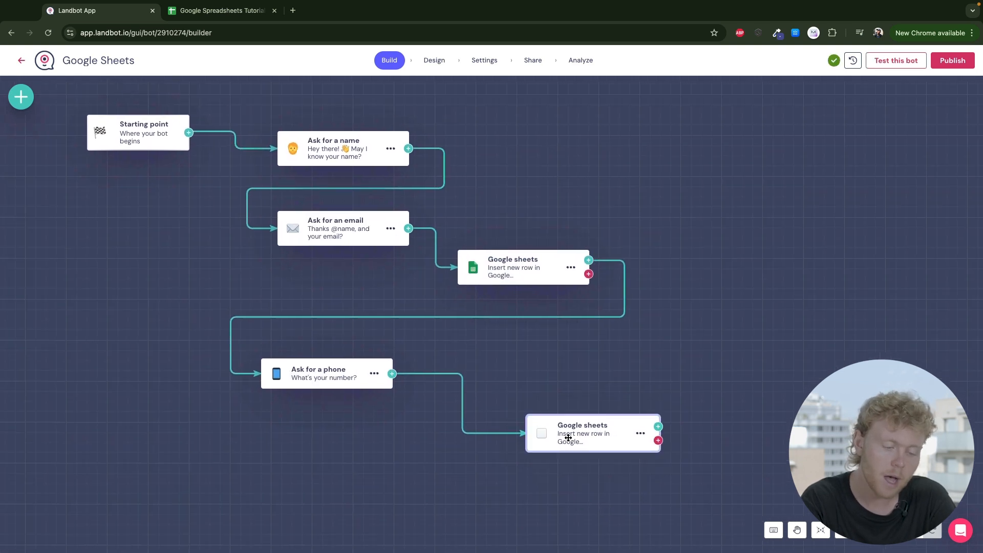
left_click(582, 433)
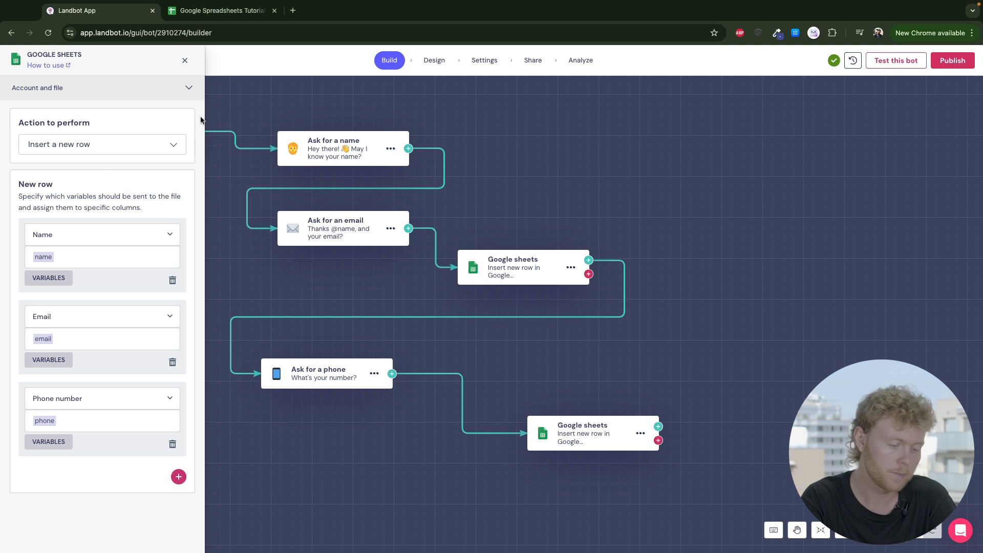
left_click(102, 145)
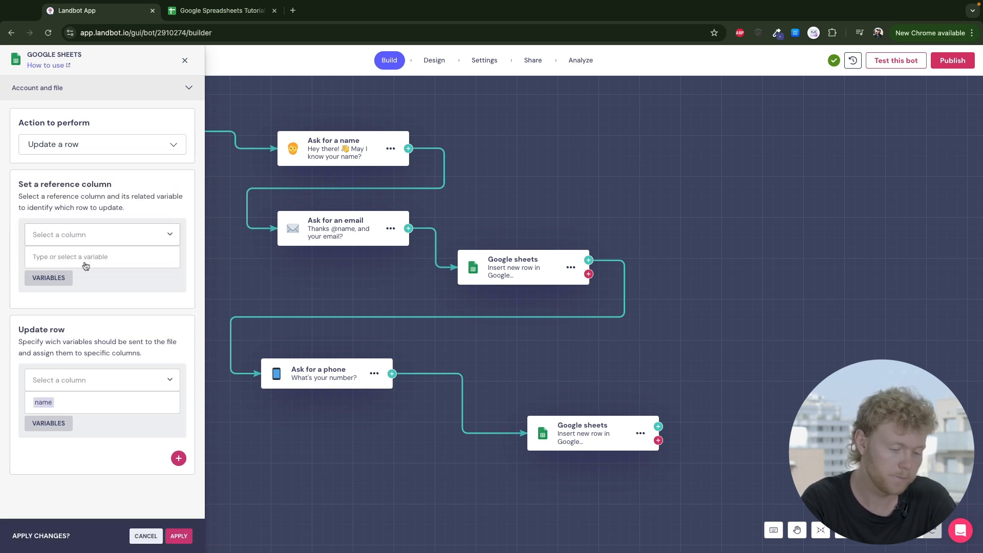
left_click(101, 256)
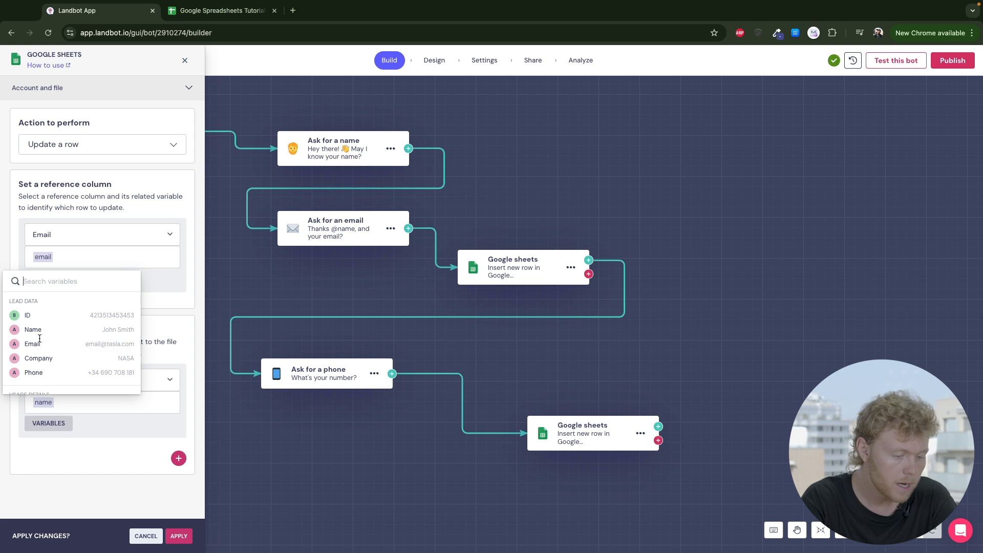
left_click(105, 278)
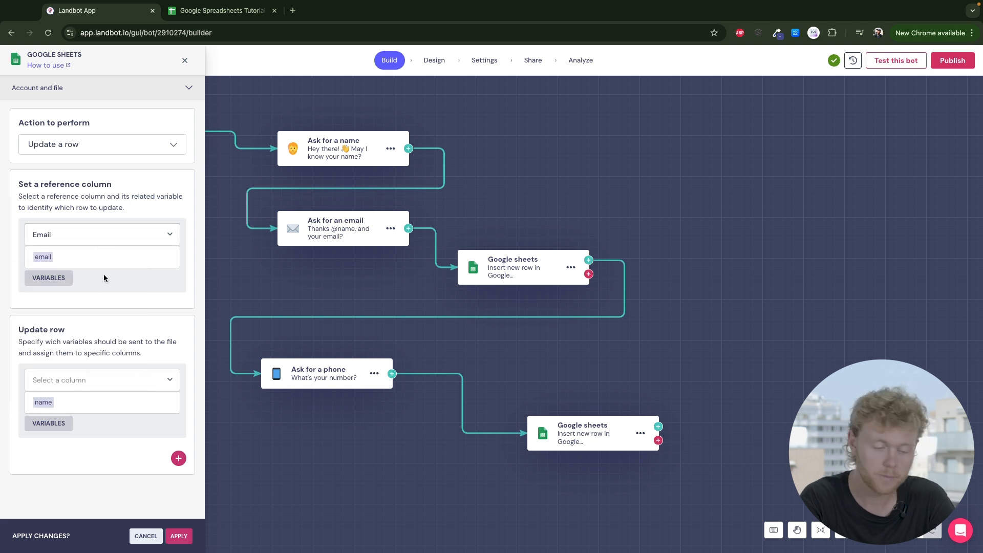
left_click(100, 380)
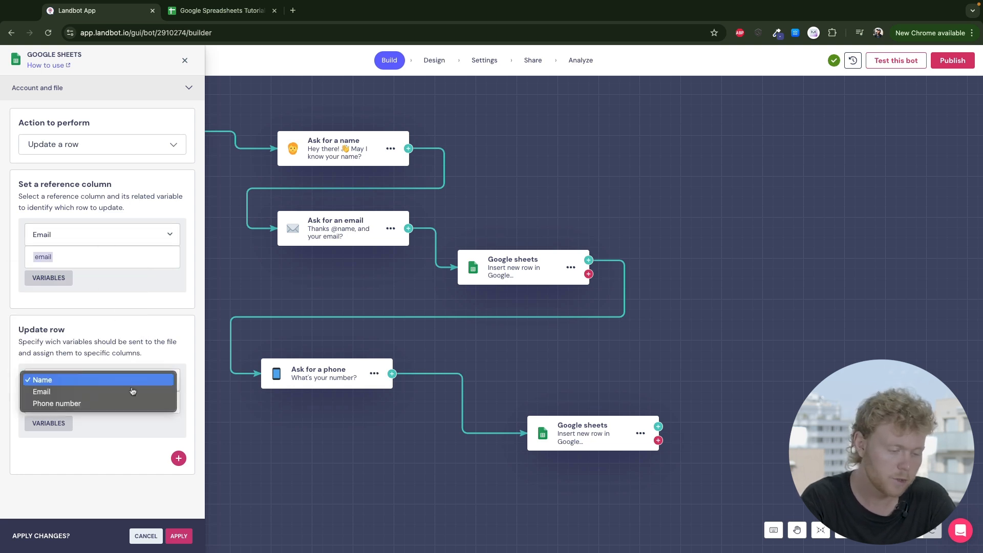
left_click(56, 403)
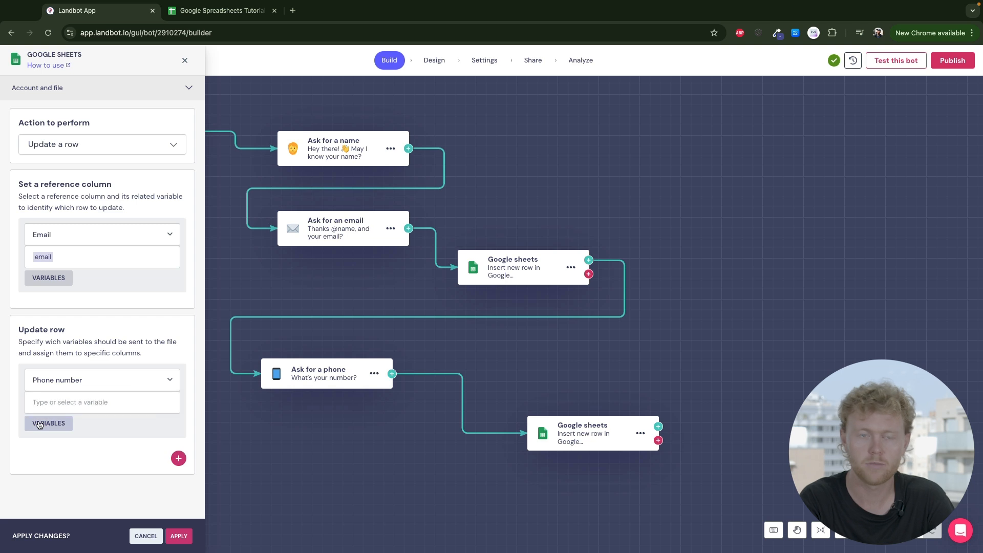
left_click(178, 536)
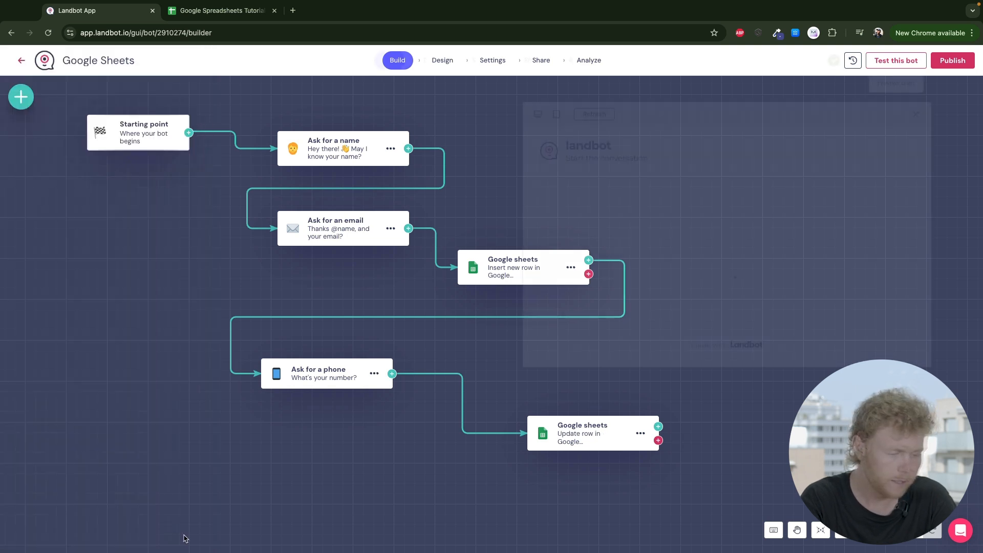
left_click(895, 60)
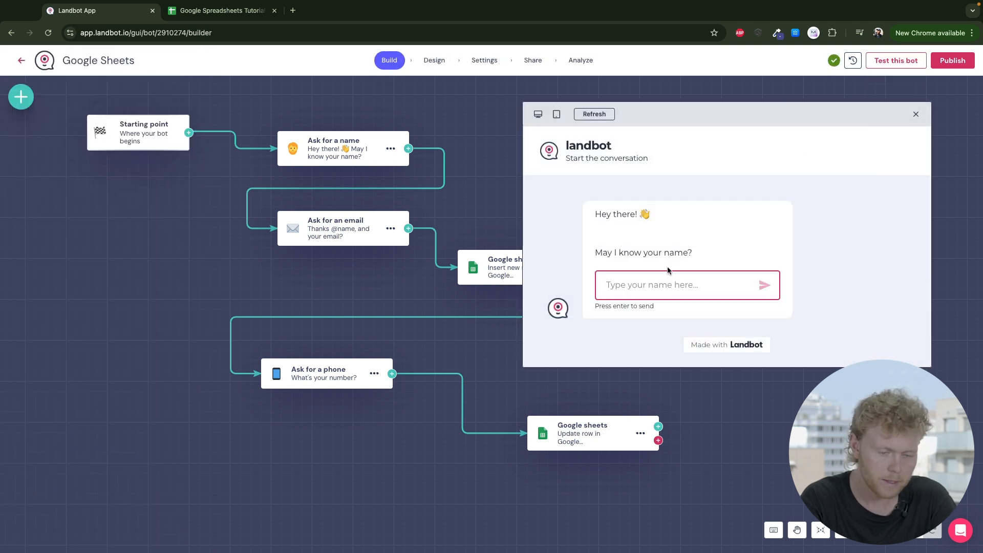
type("Mike")
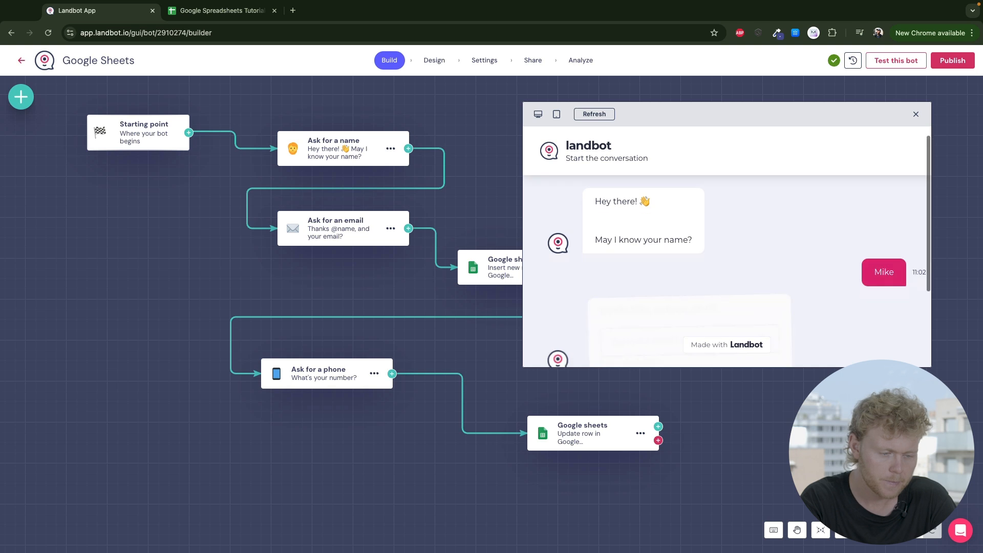
type("Mik")
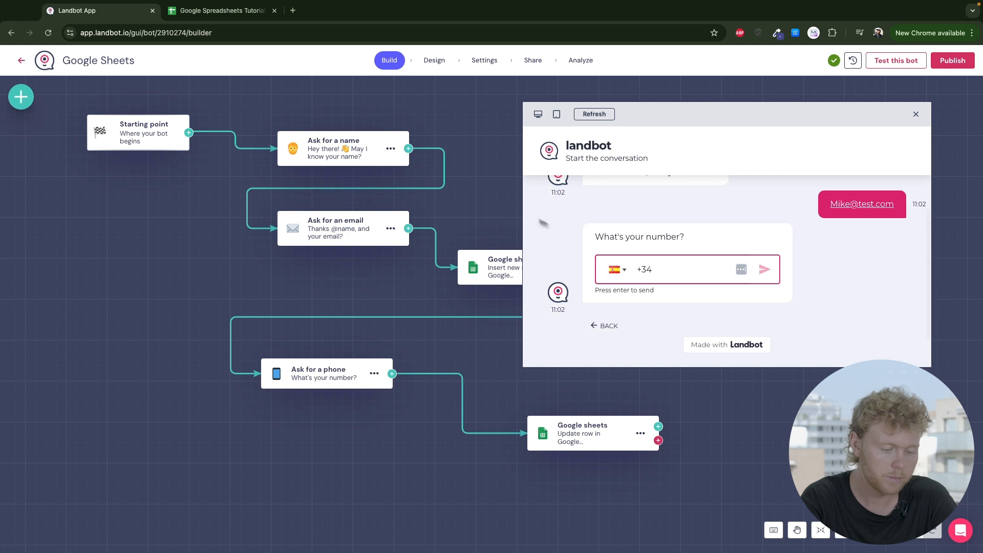
left_click(218, 11)
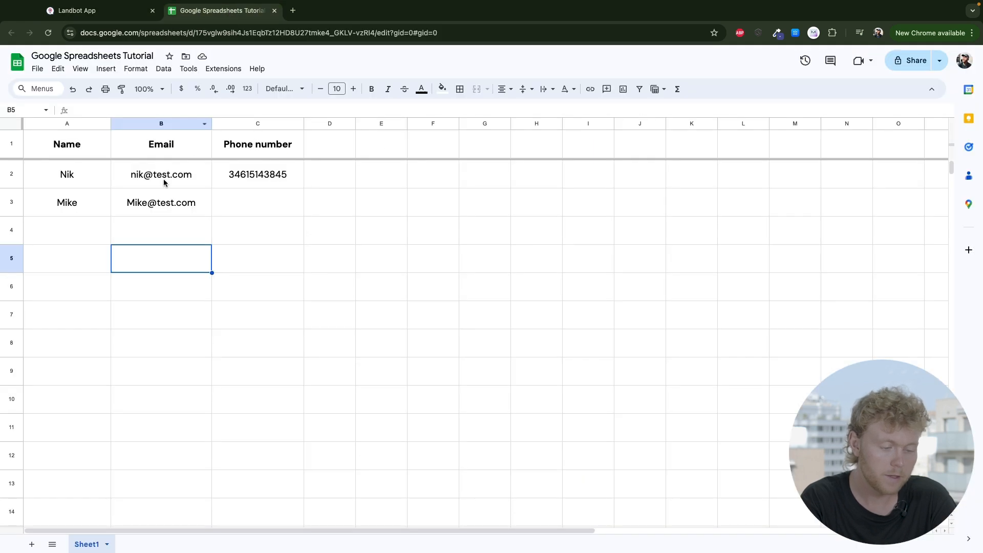
mouse_move(136, 231)
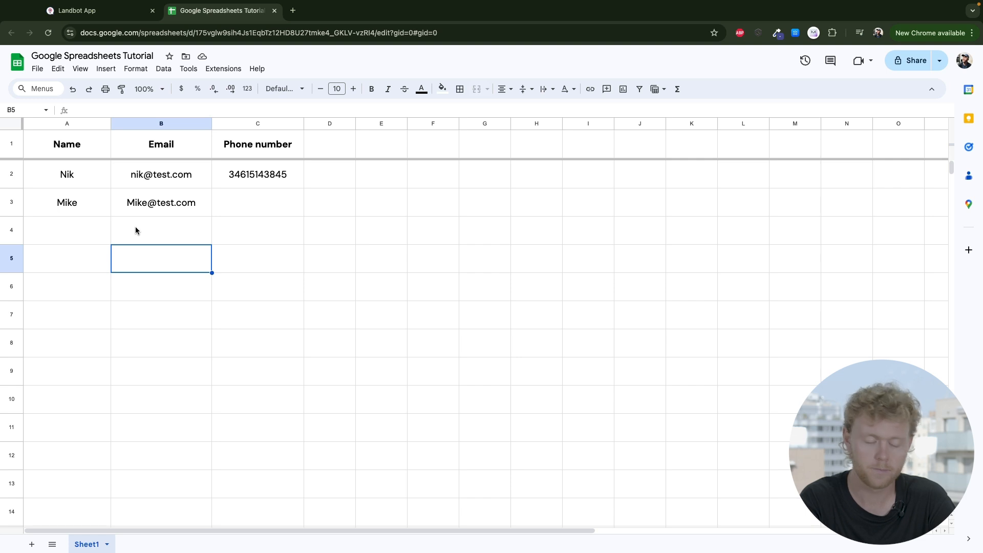
left_click(75, 10)
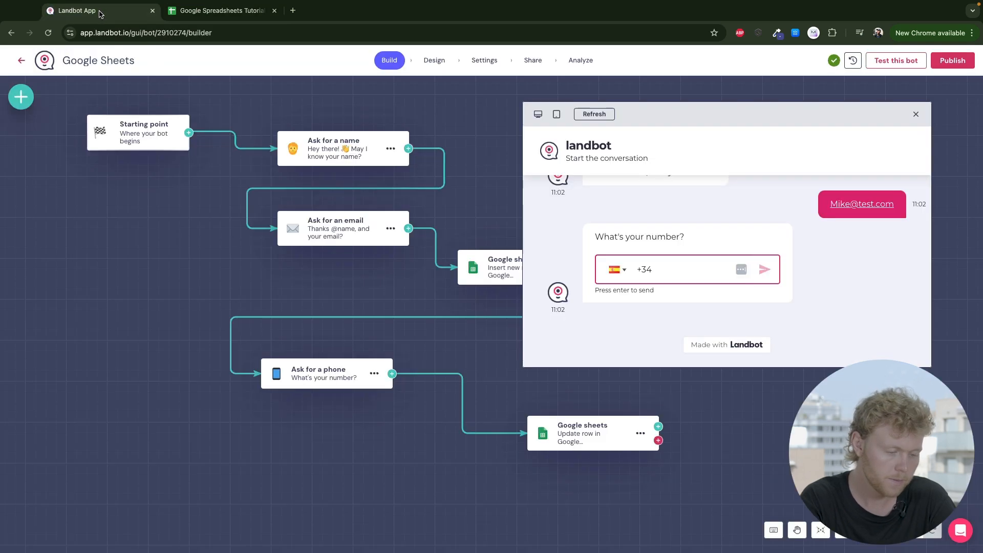
type("654 384")
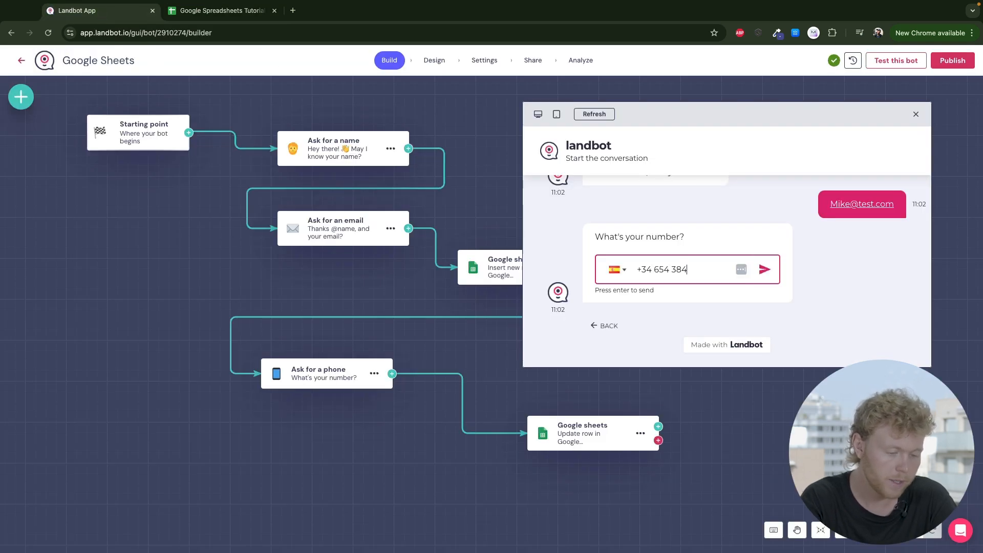
left_click(764, 269)
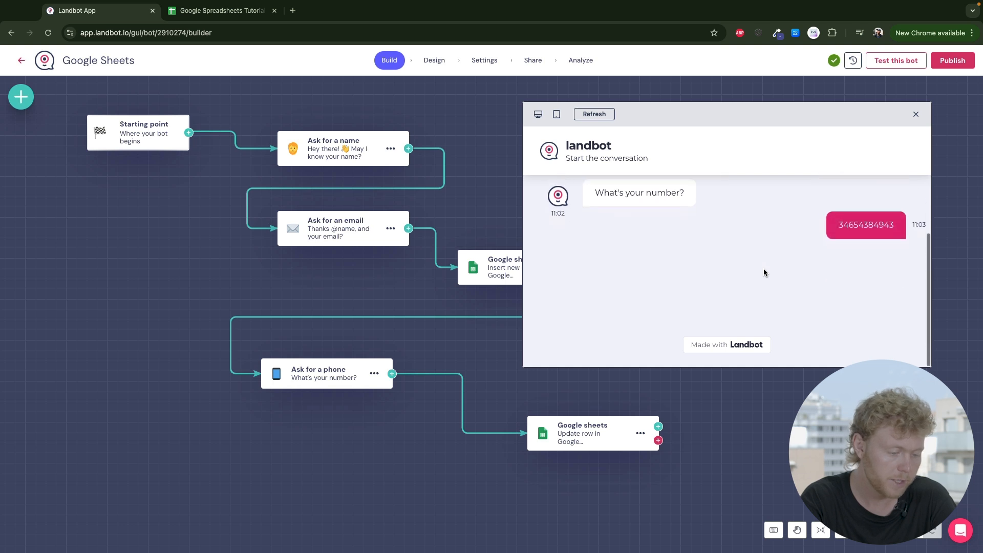
left_click(218, 11)
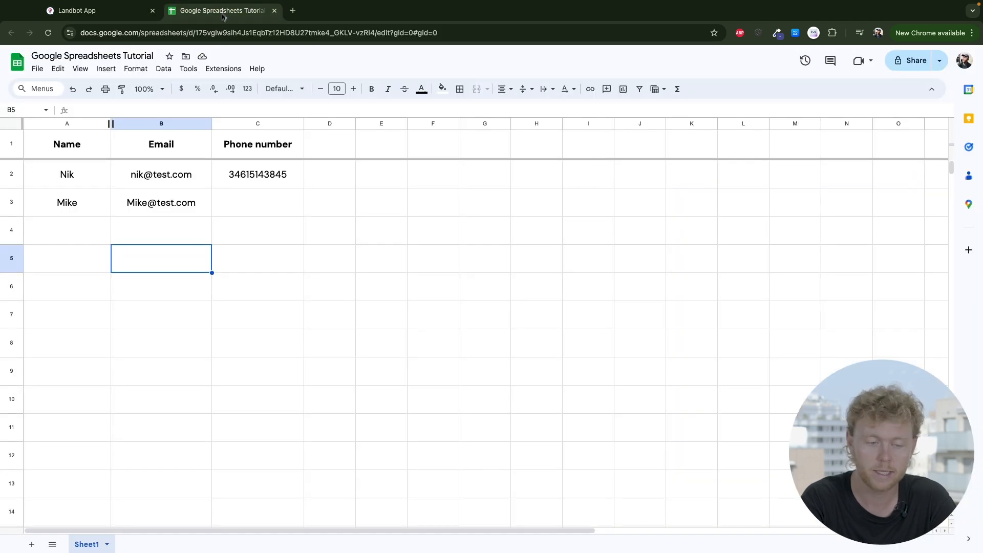
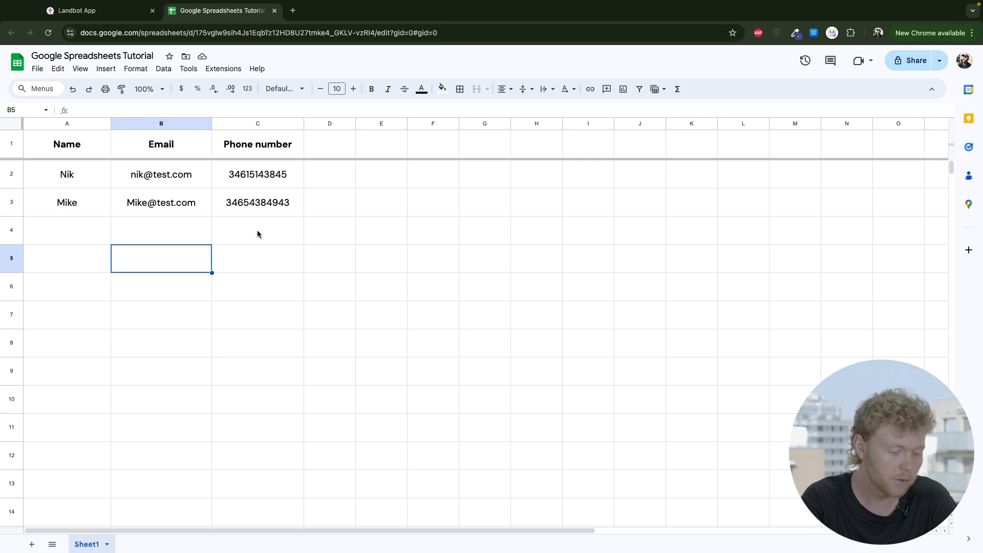
left_click(76, 10)
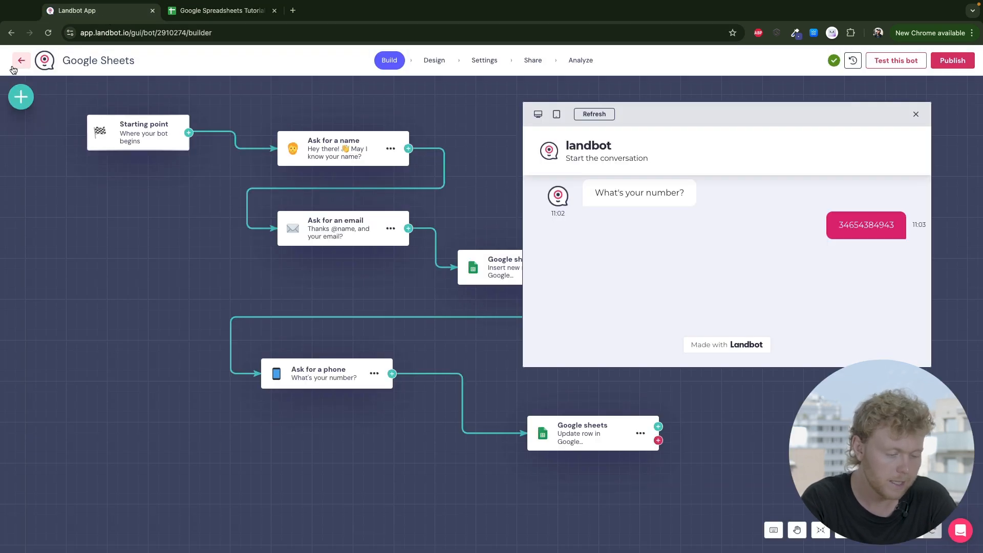
Step: Return to the dashboard and reach the Google Sheets integration page via Integrations
left_click(21, 61)
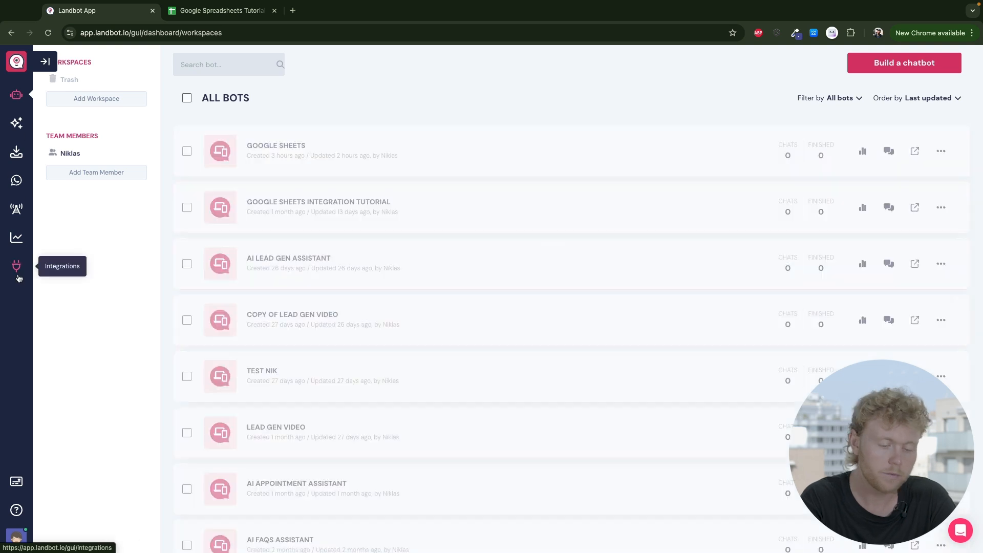
left_click(17, 266)
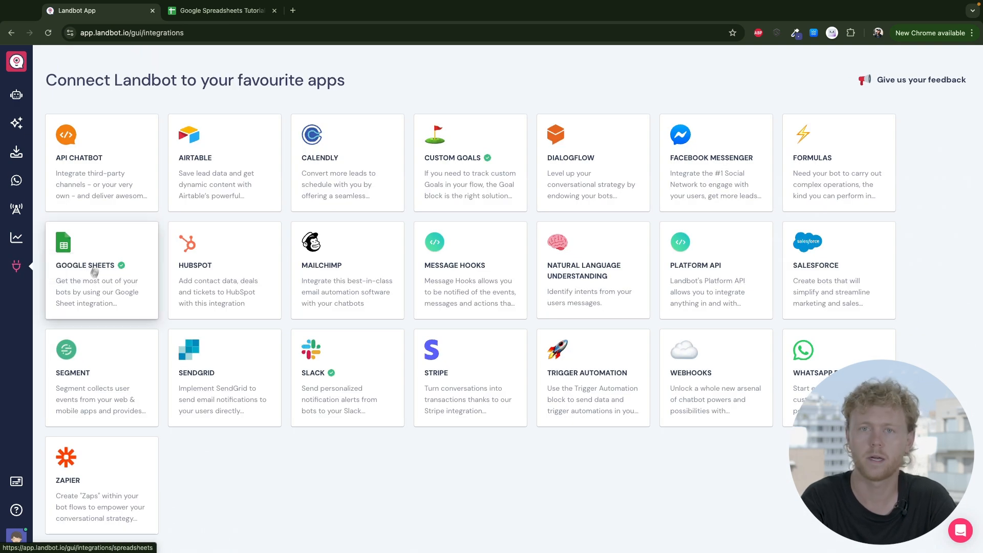
left_click(101, 270)
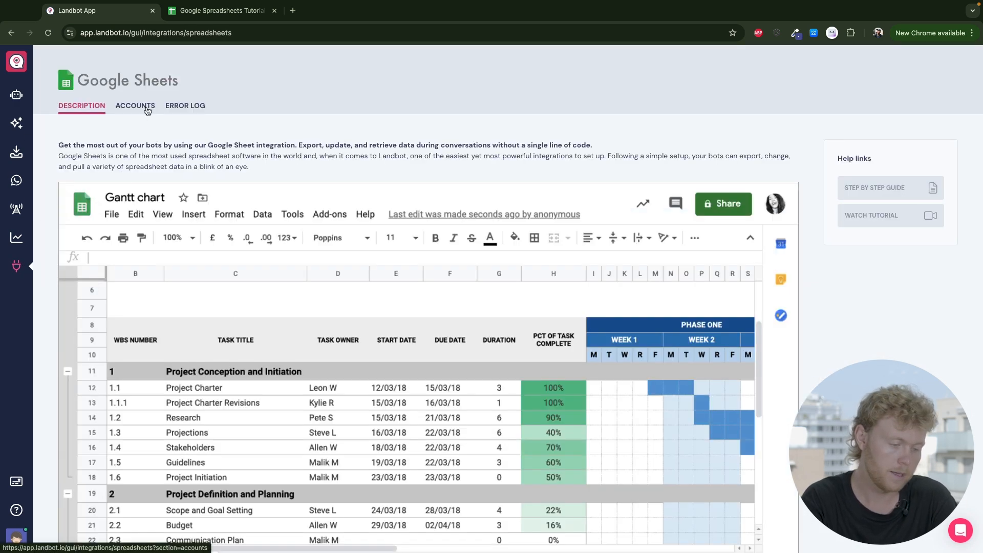